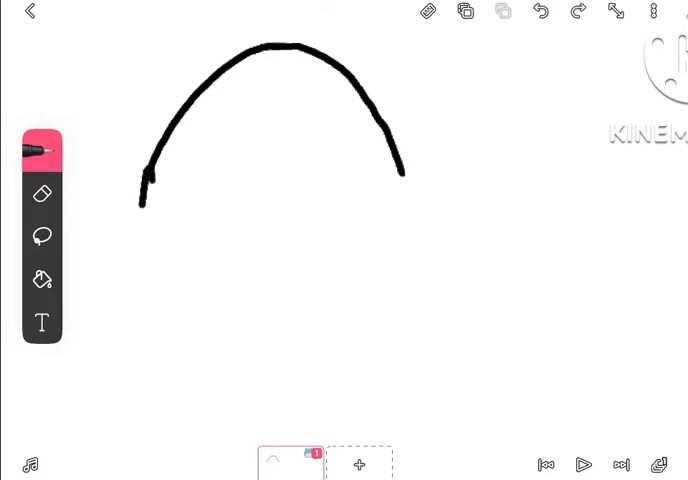
Select the black brush and draw Fry Pie's arched, rounded body outline
click(42, 236)
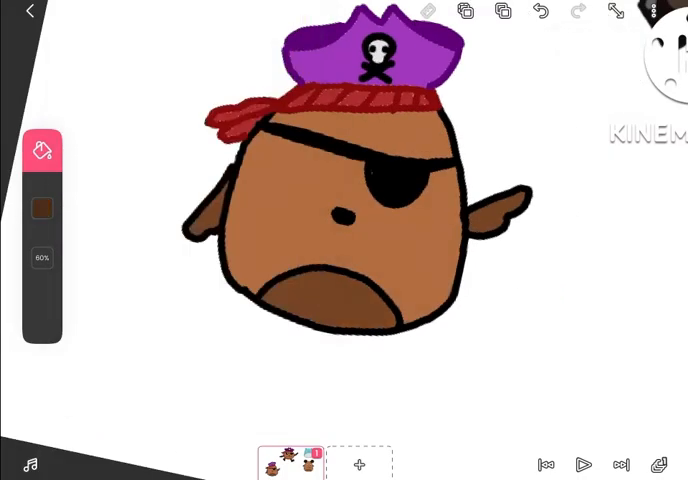
Pick black and draw a narrow outlined piece hanging below the wing tip
click(41, 207)
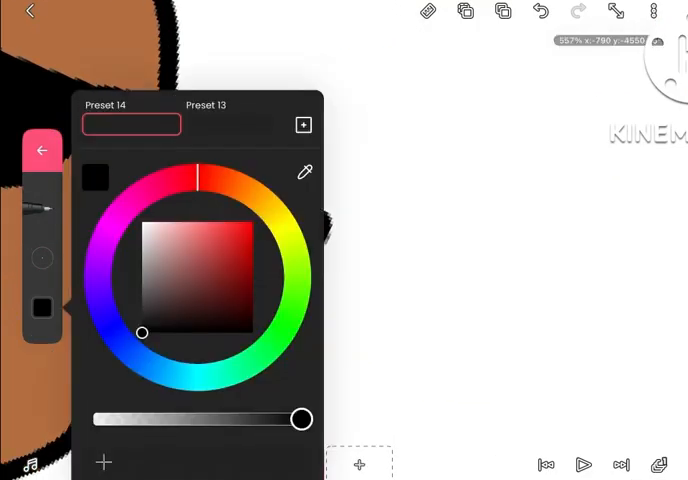
click(41, 150)
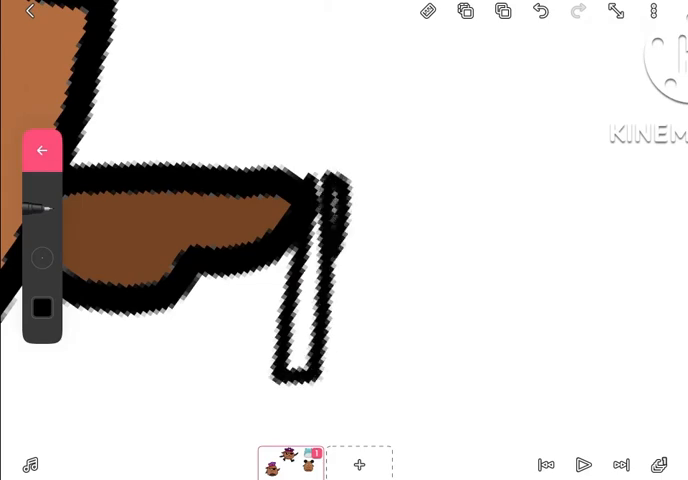